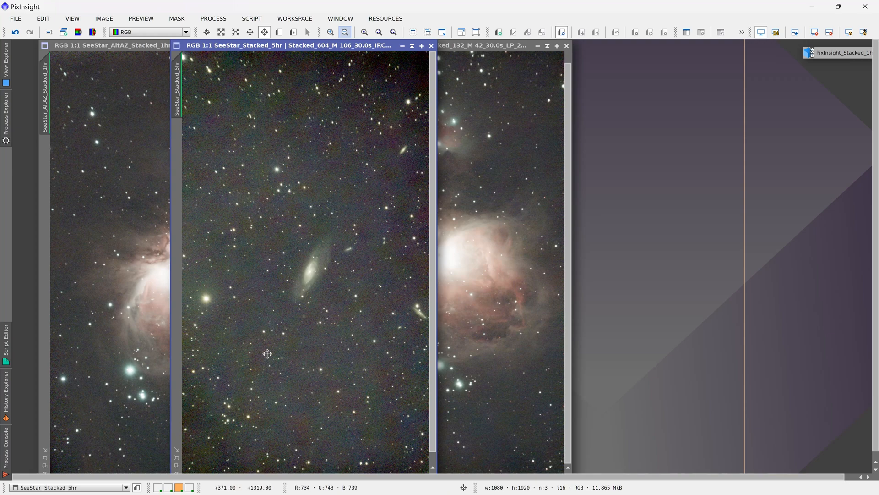
mouse_move(315, 176)
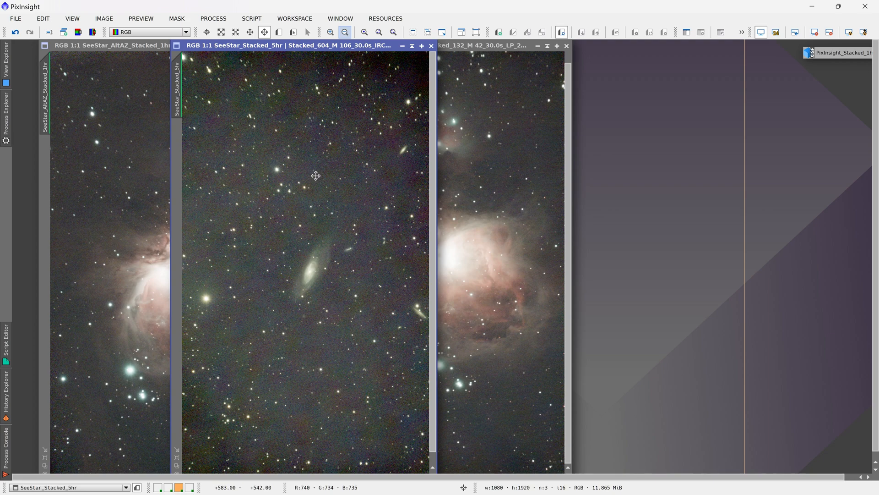
mouse_move(362, 138)
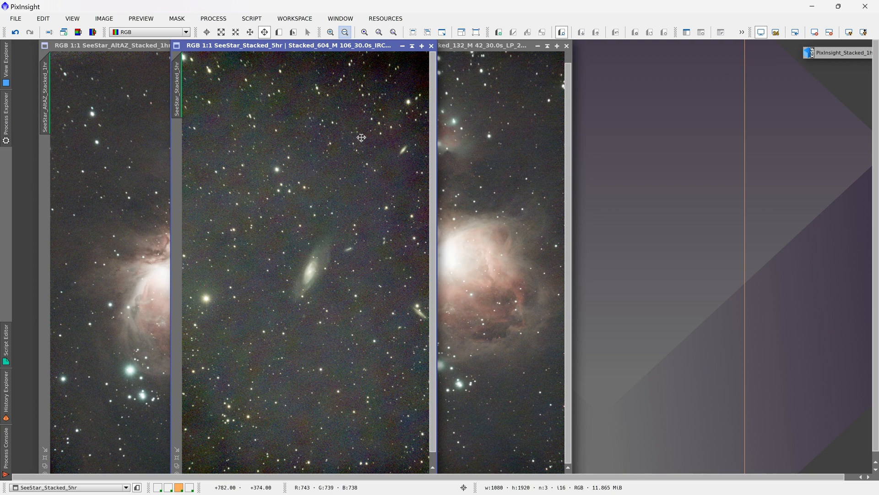
mouse_move(240, 110)
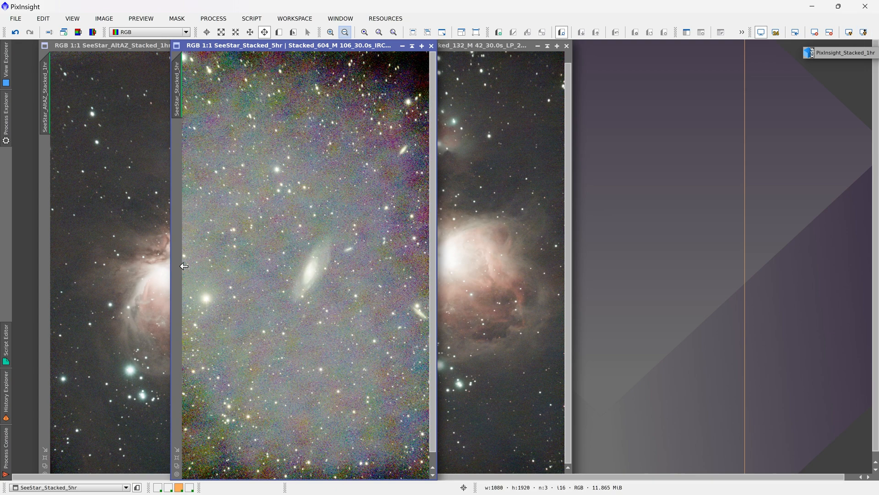
mouse_move(218, 147)
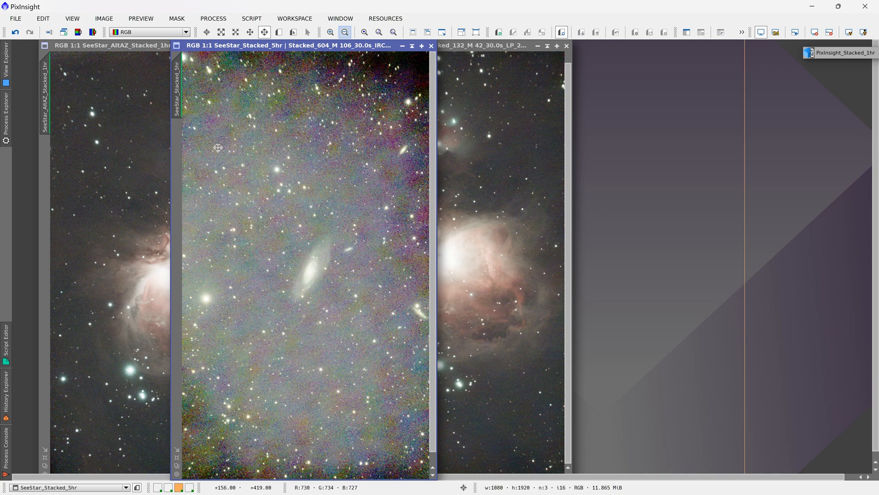
mouse_move(339, 159)
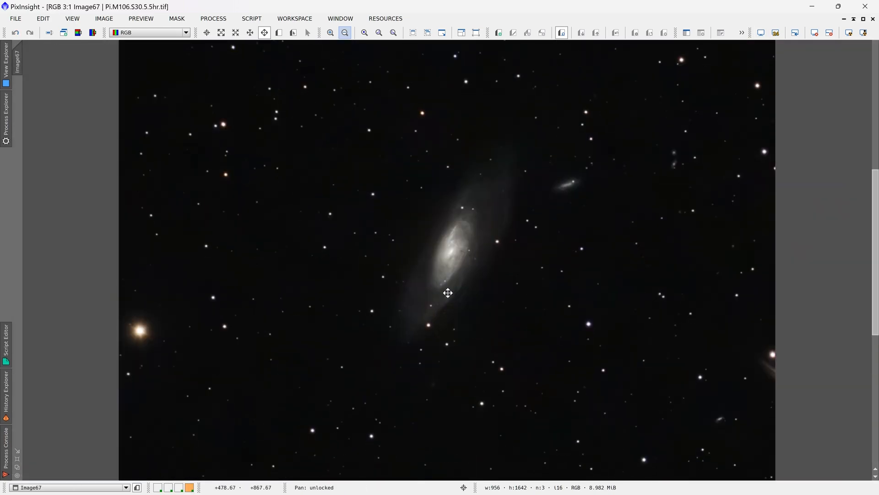
mouse_move(587, 410)
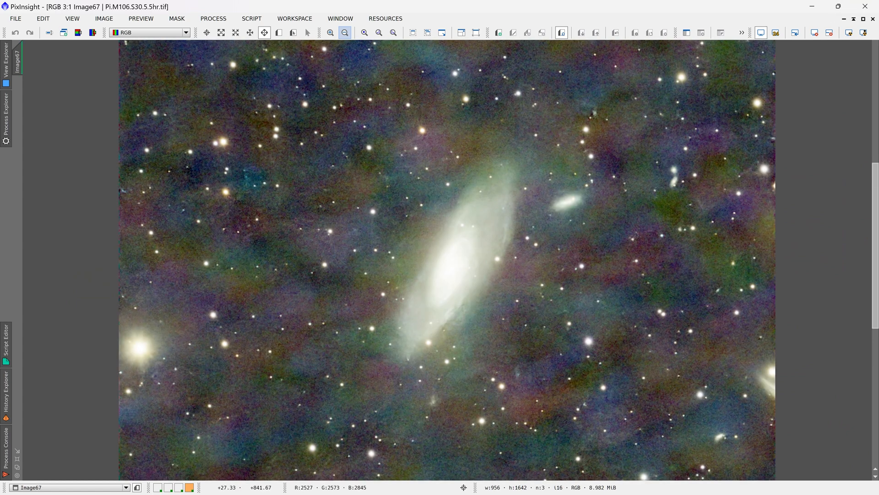
Bring up the OneNote notes on processing SeeStar mosaics.
left_click(345, 32)
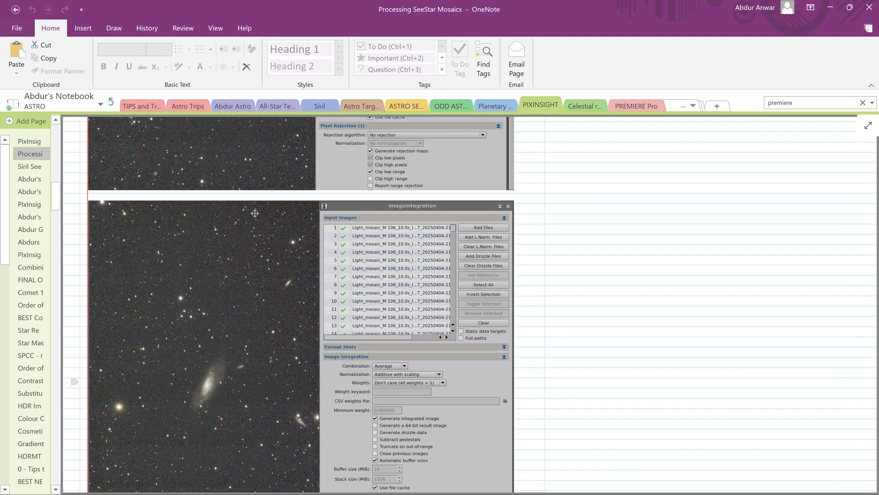
Scroll through the ImageIntegration settings screenshots for the M106 mosaic frames.
scroll("down", 3)
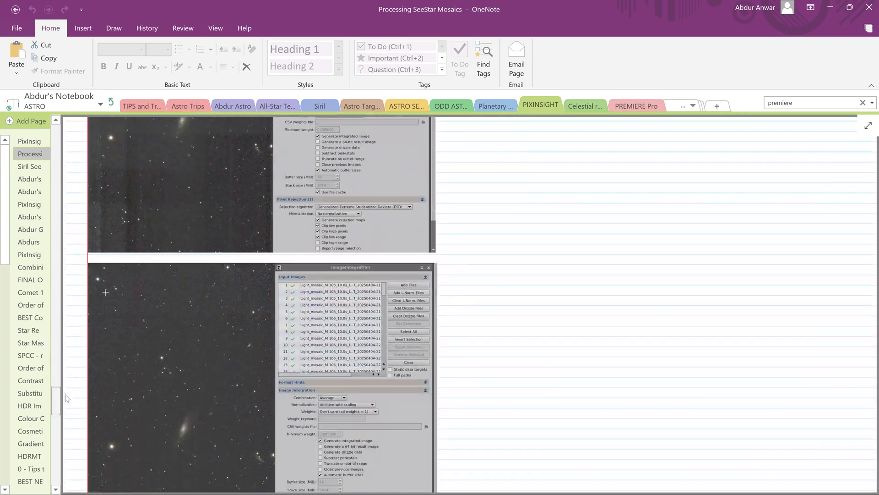
scroll("down", 3)
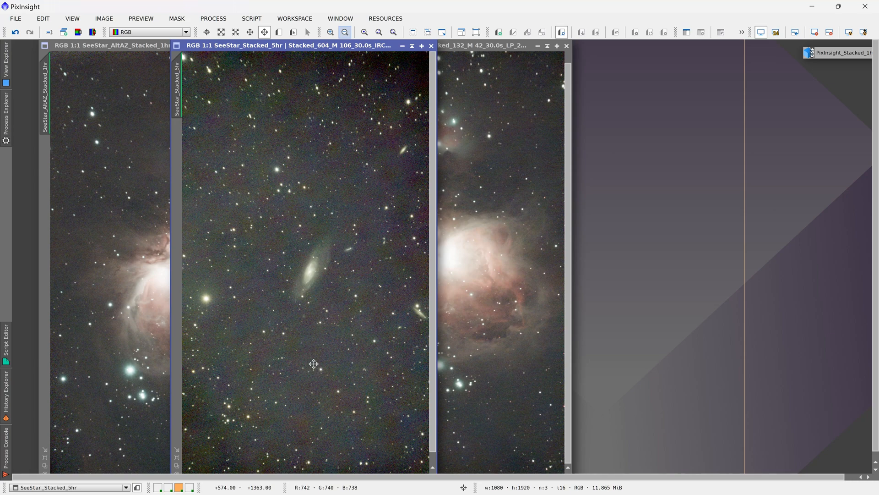
mouse_move(368, 280)
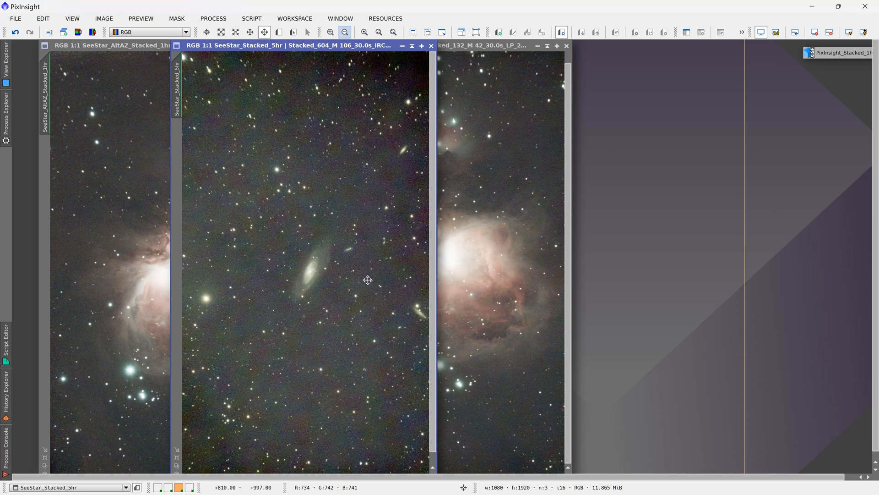
mouse_move(377, 355)
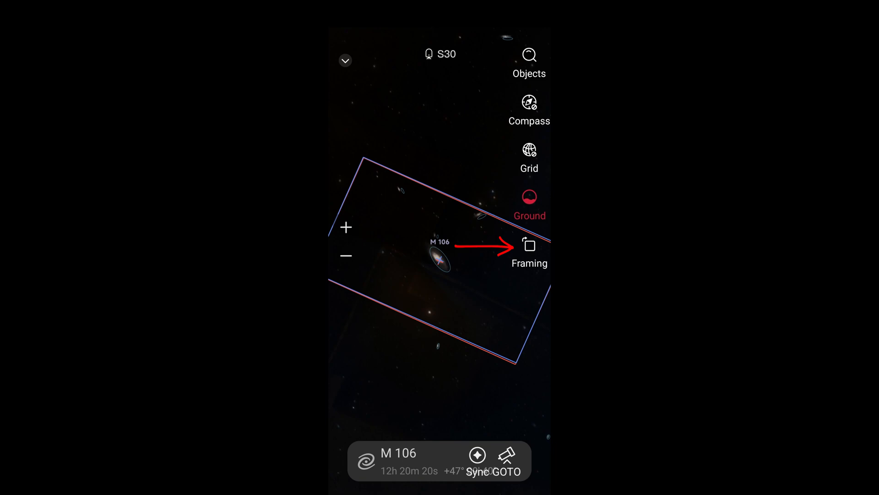
Drag the M106 framing Magnification slider and answer the switch-target prompt.
left_click(528, 249)
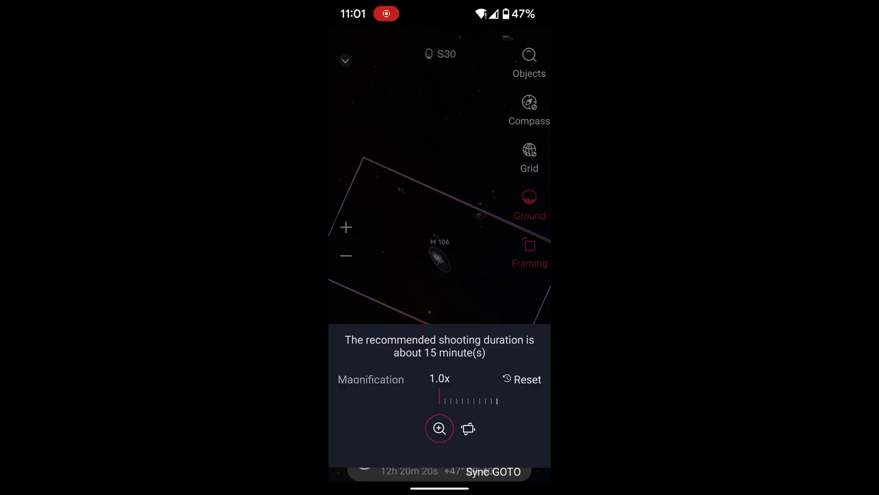
left_click_drag(438, 399, 445, 399)
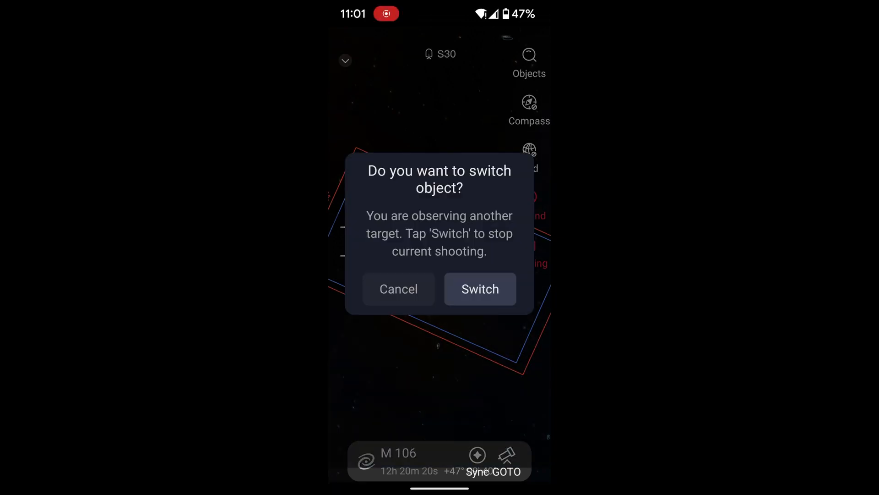
left_click(480, 289)
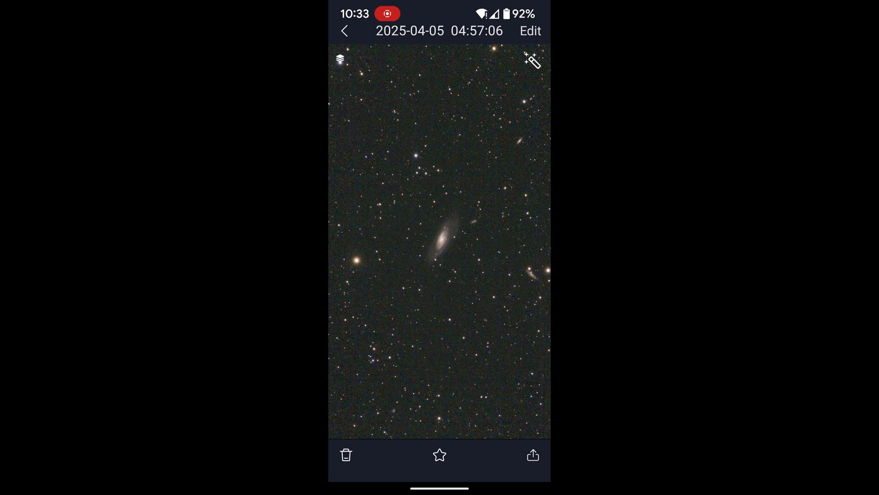
Open the 2025-04-05 M106 stacked image from the SeeStar album.
left_click(532, 60)
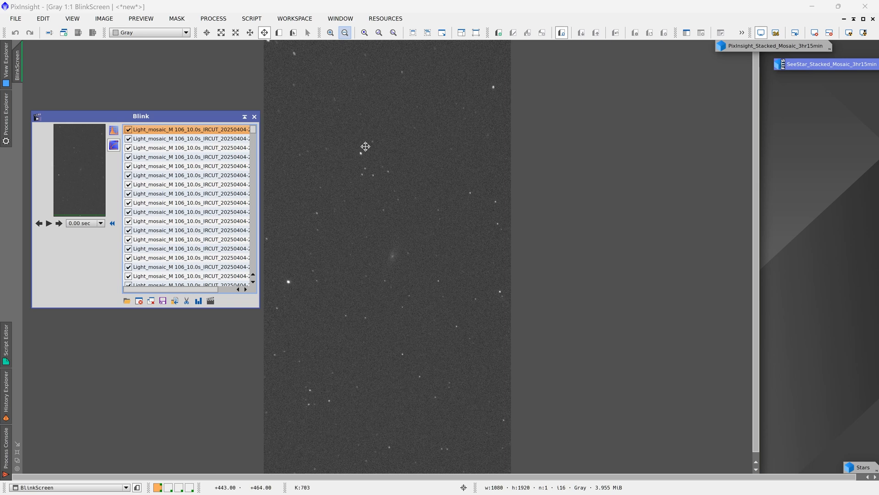
mouse_move(412, 264)
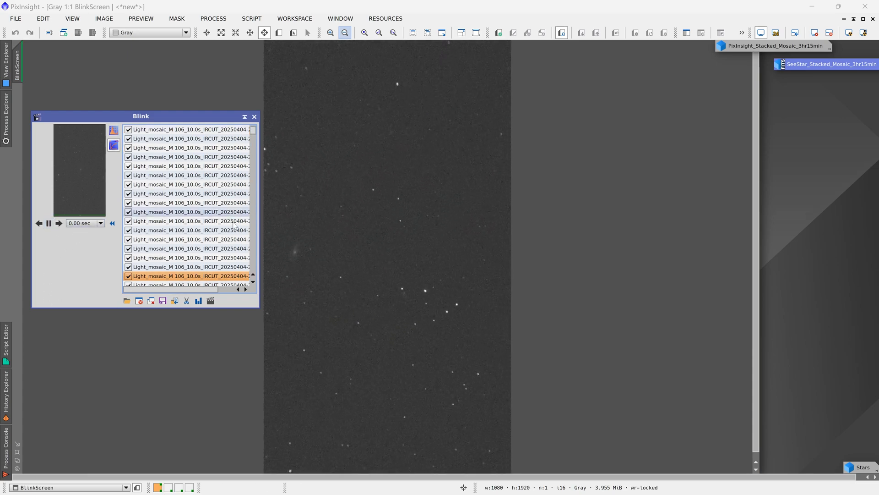
Blink through the Light_mosaic subframes at 0.10 sec, then stop playback.
left_click(49, 223)
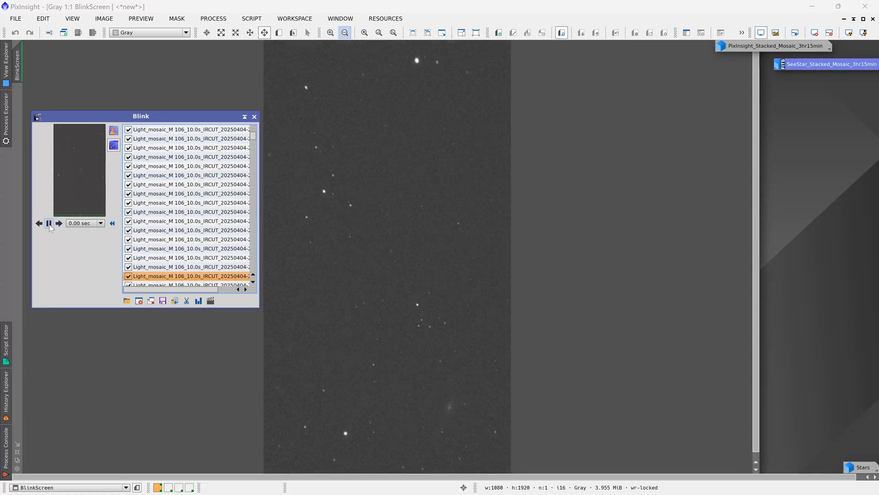
left_click(100, 223)
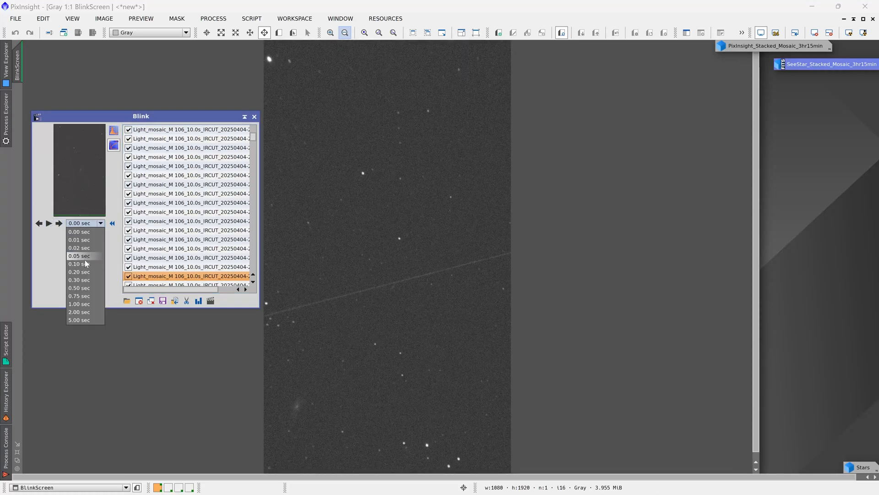
left_click(78, 264)
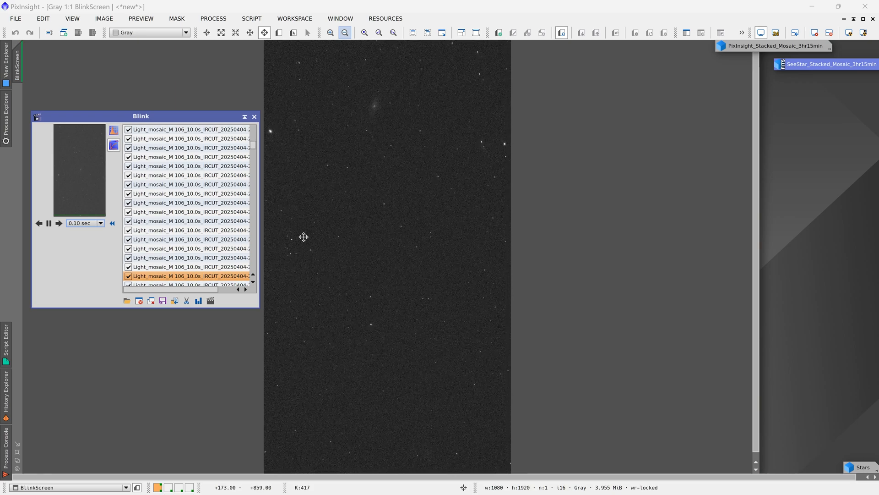
left_click_drag(303, 237, 467, 345)
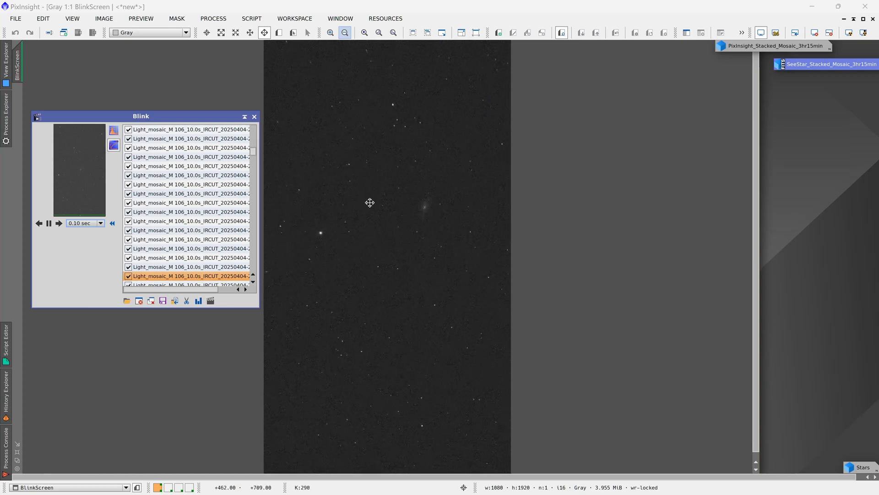
left_click(48, 223)
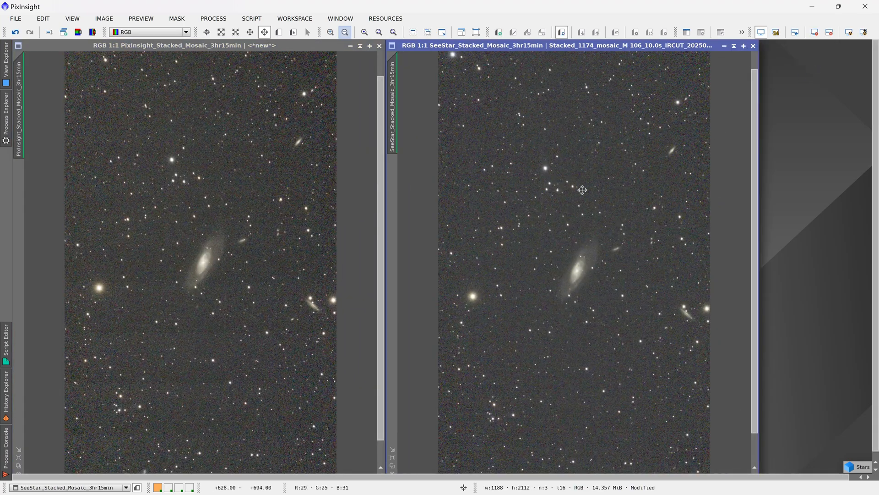
mouse_move(315, 208)
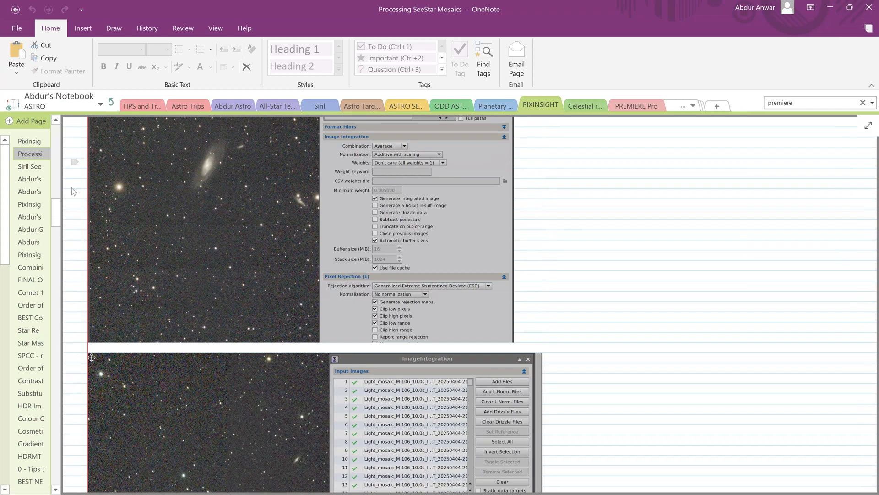
Pan the PixInsight-stacked 3hr15min mosaic to match the SeeStar-stacked view.
scroll("down", 3)
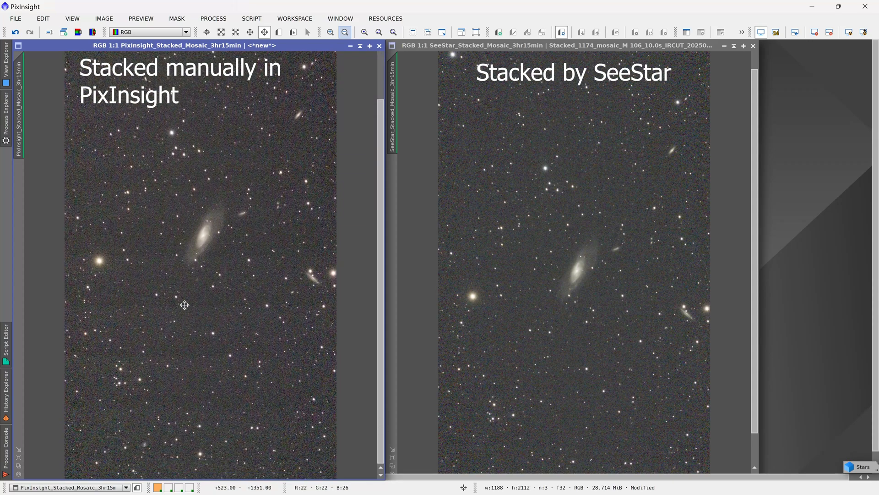
mouse_move(193, 359)
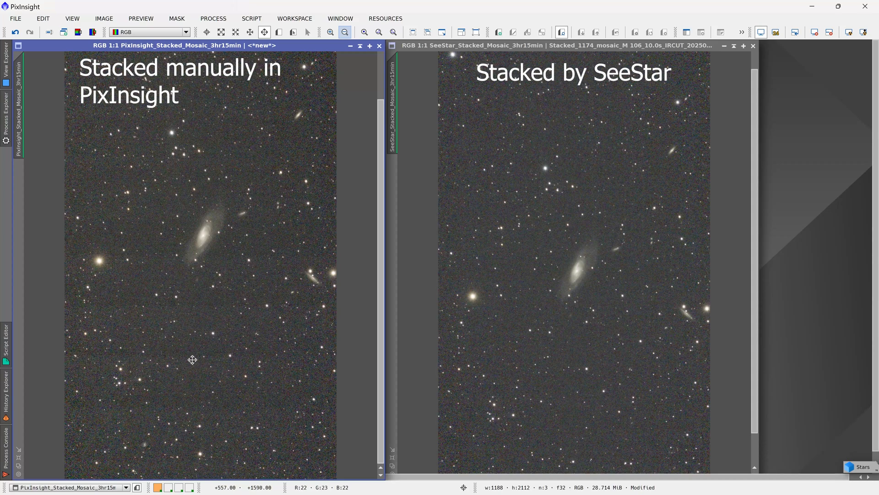
mouse_move(210, 362)
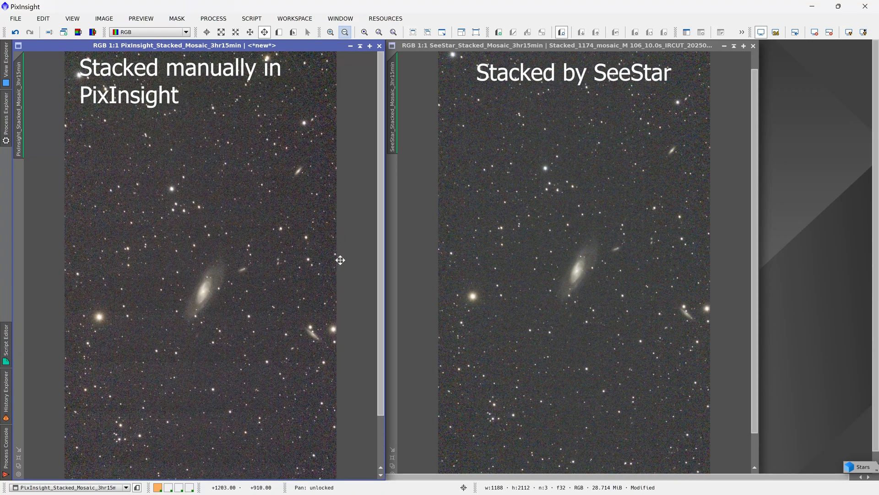
left_click_drag(341, 260, 207, 358)
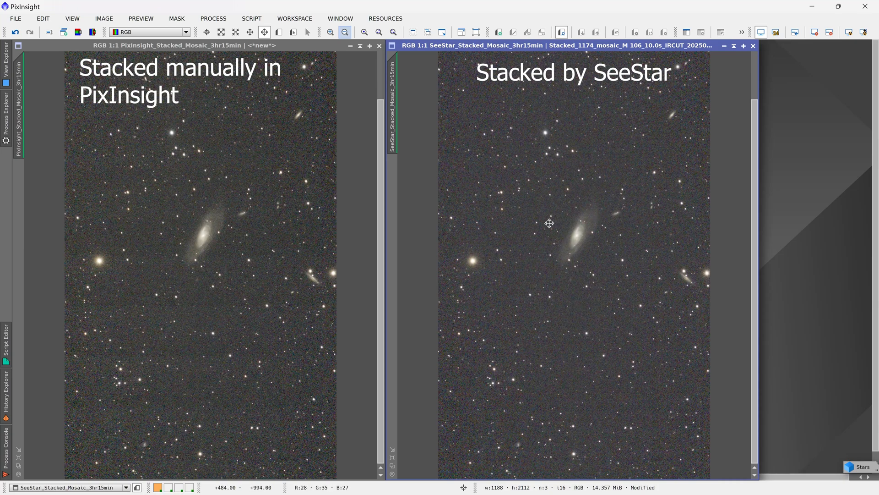
mouse_move(555, 251)
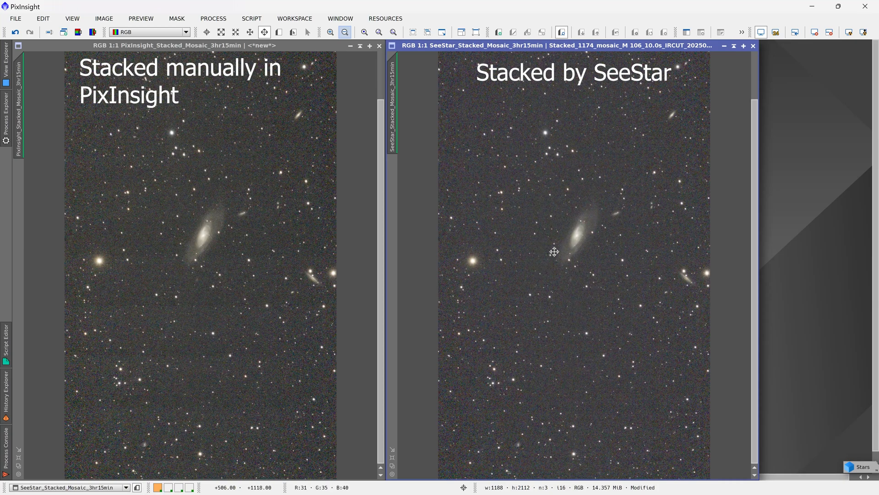
mouse_move(488, 348)
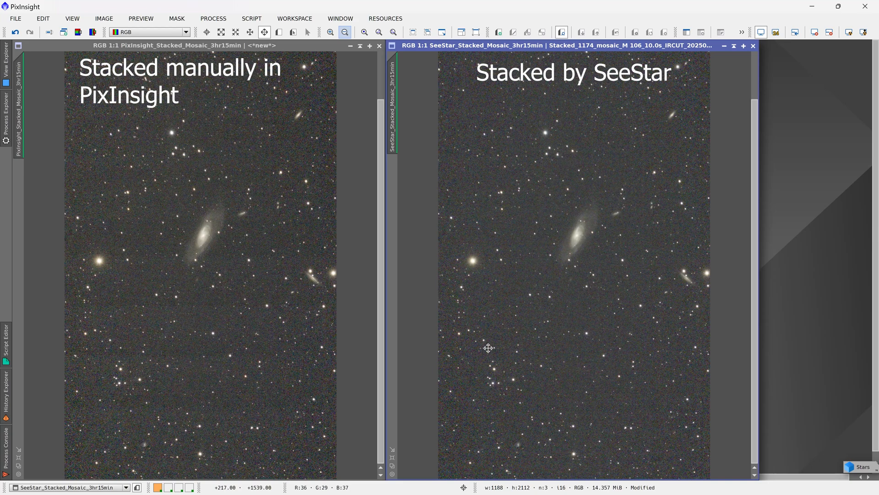
mouse_move(488, 348)
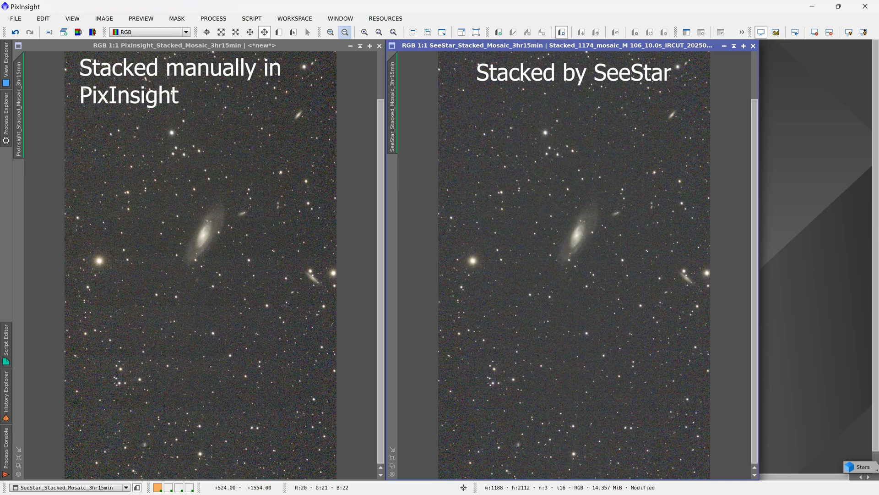
mouse_move(166, 358)
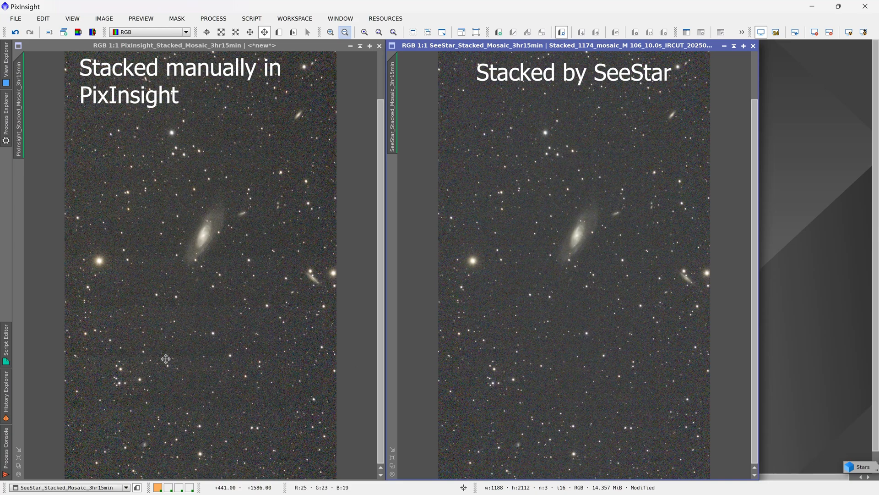
mouse_move(341, 55)
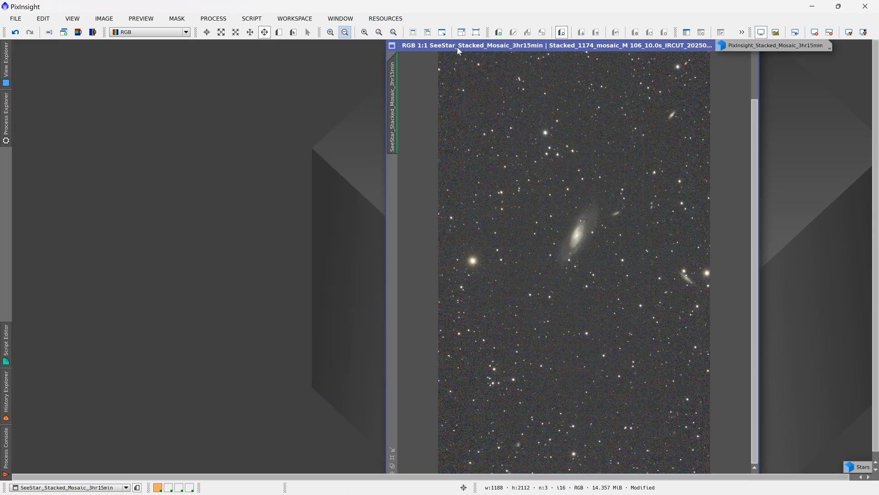
Maximize the SeeStar-stacked mosaic, pan below and back to the galaxy, then zoom out.
left_click(363, 32)
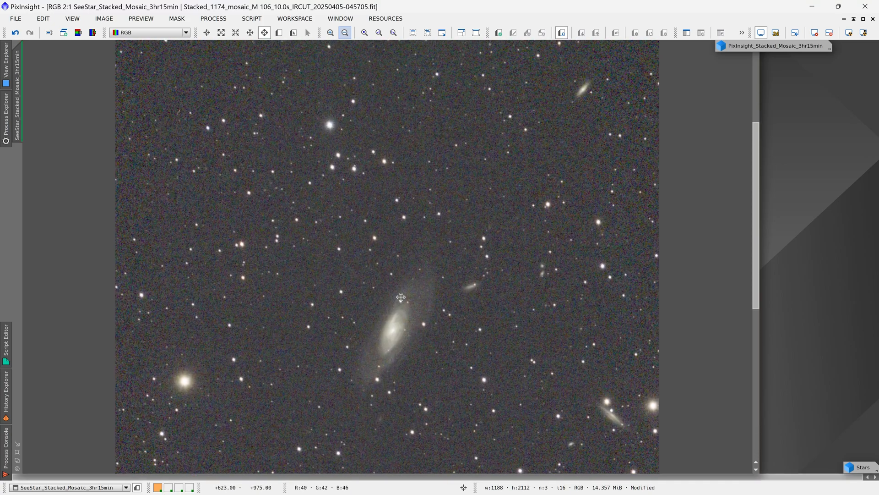
left_click_drag(401, 296, 238, 331)
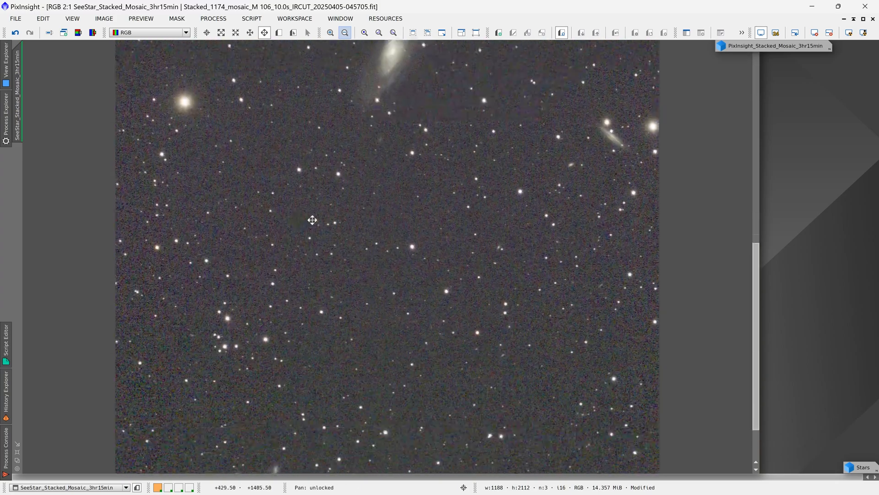
left_click_drag(312, 220, 380, 385)
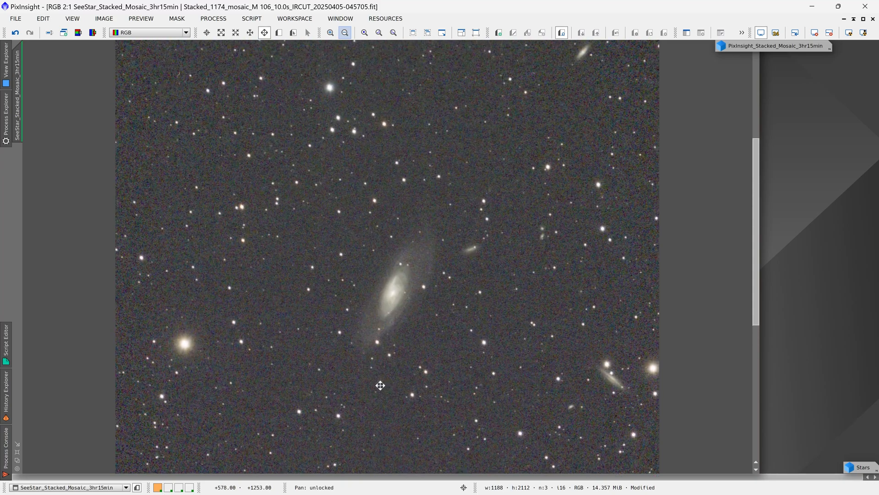
left_click(345, 32)
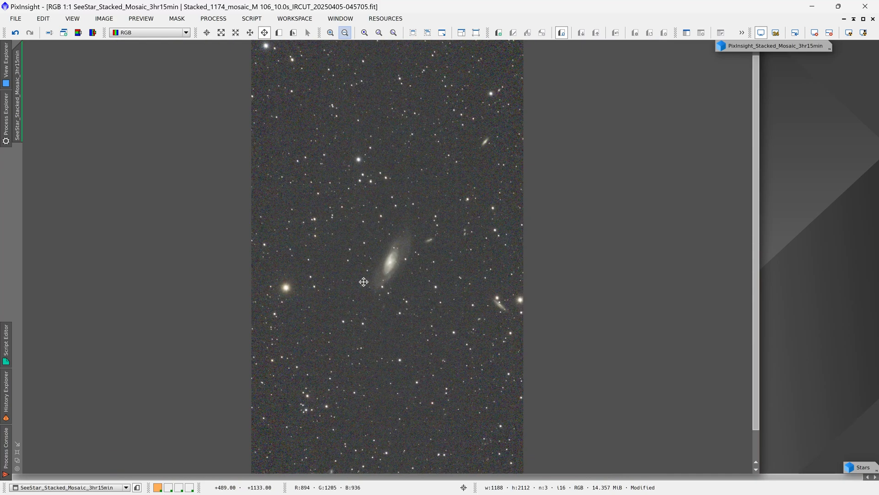
left_click(364, 32)
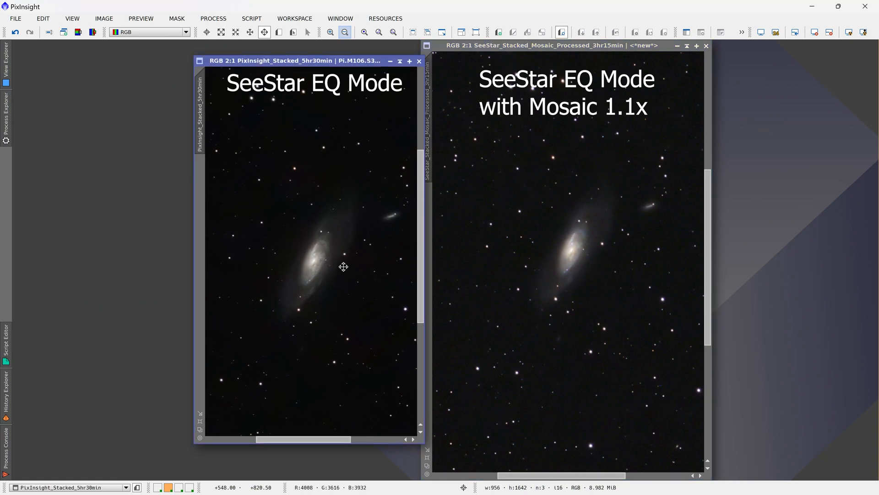
mouse_move(279, 235)
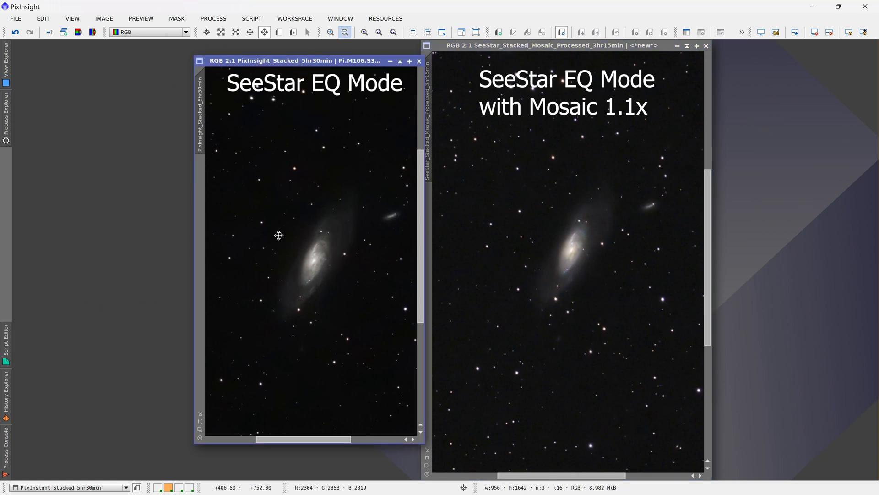
mouse_move(331, 235)
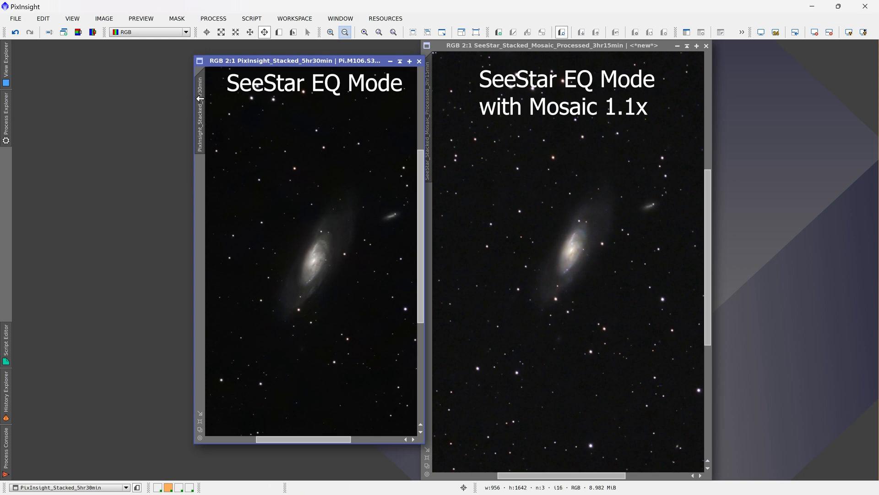
mouse_move(230, 192)
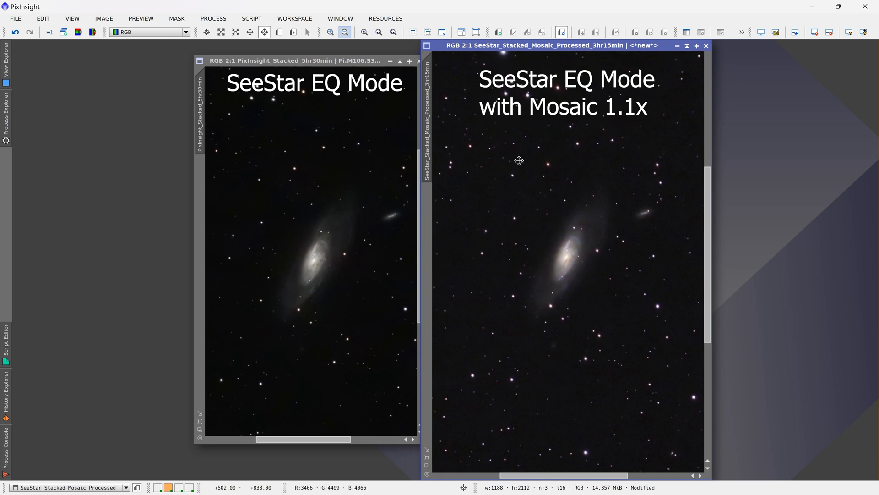
mouse_move(568, 290)
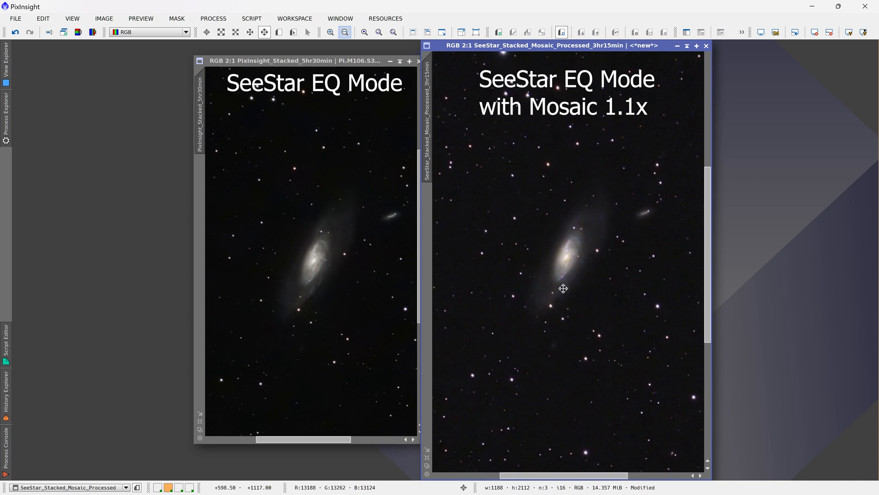
mouse_move(531, 288)
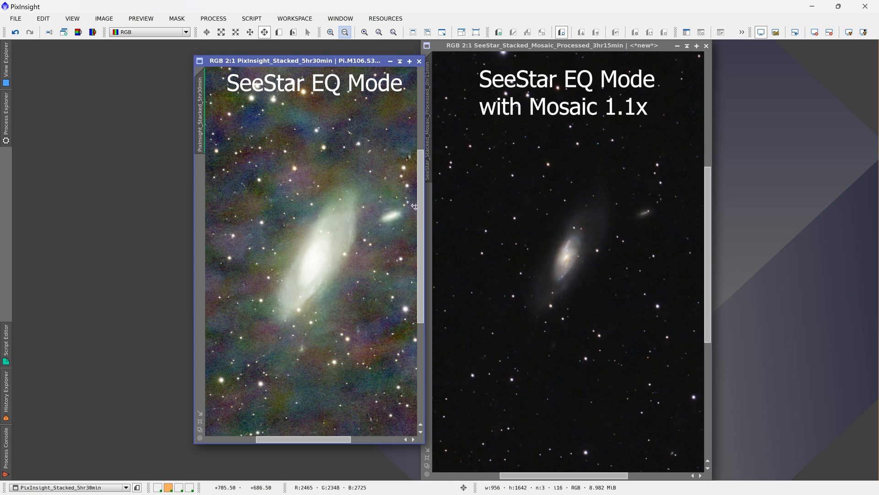
mouse_move(380, 316)
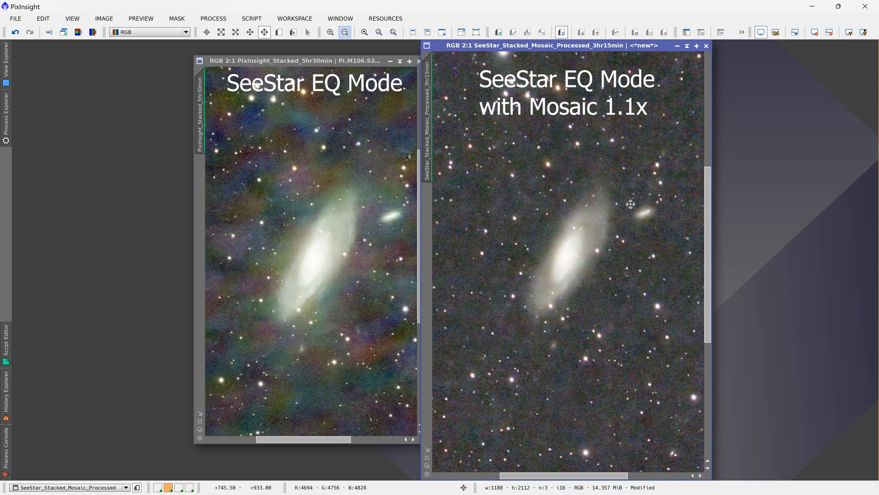
mouse_move(660, 167)
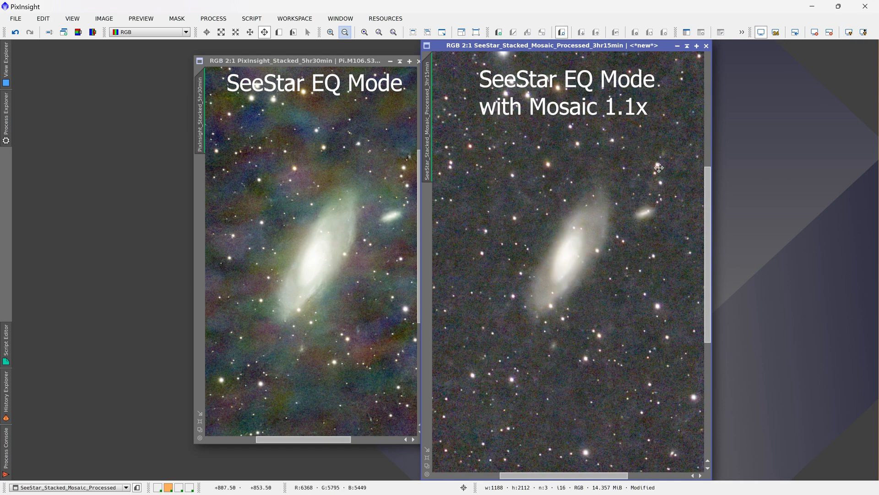
mouse_move(342, 374)
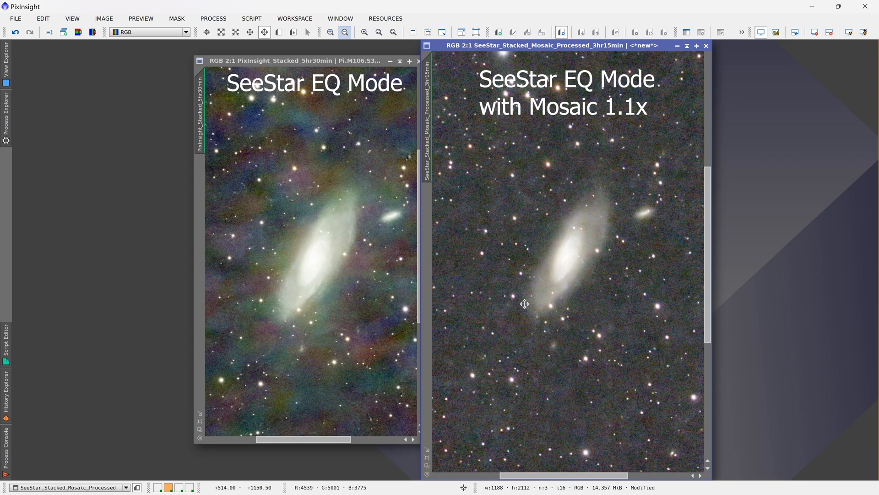
mouse_move(782, 104)
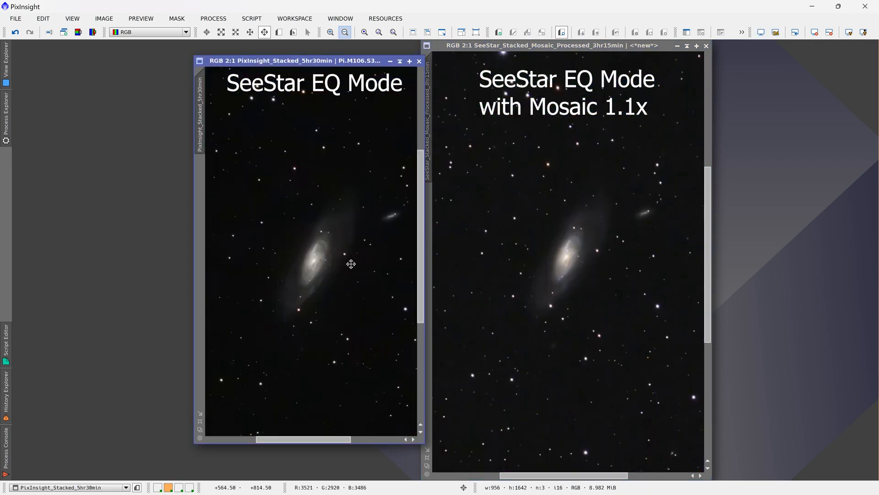
Pan around the stretched Mosaic 1.1x image to inspect its even background.
left_click_drag(351, 264, 330, 272)
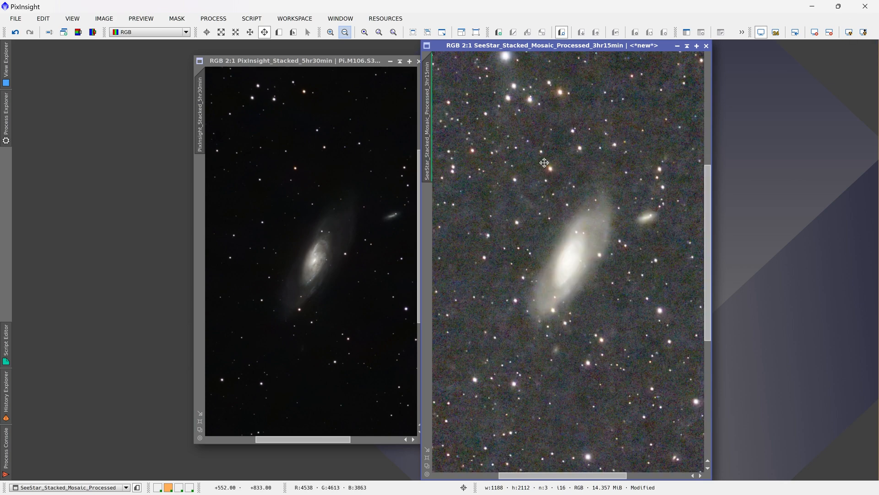
left_click_drag(544, 162, 624, 227)
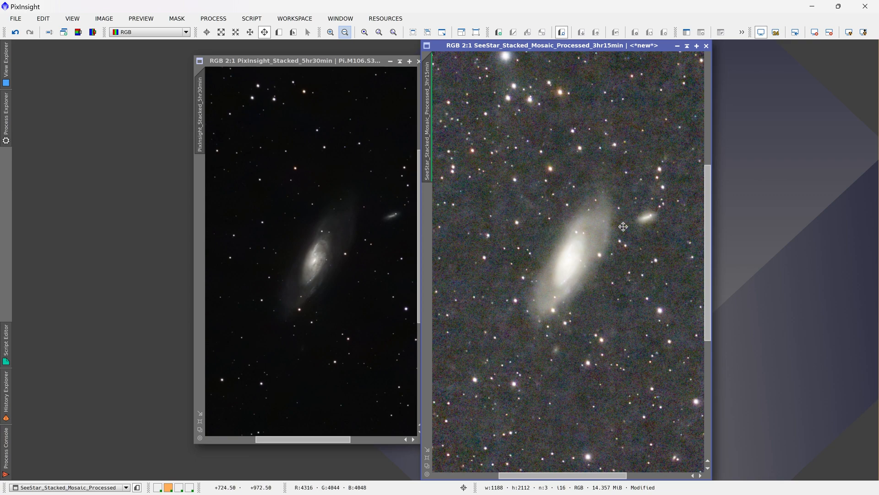
mouse_move(542, 196)
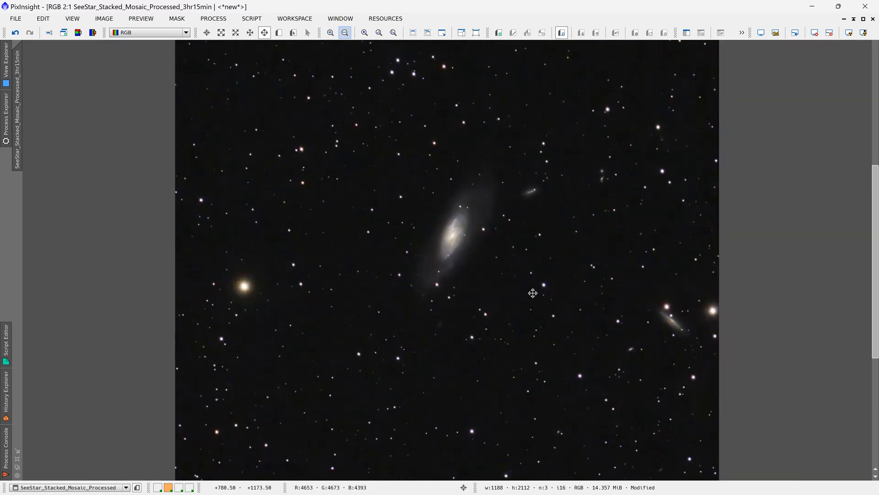
Pan the maximized processed mosaic to show the stars above M106.
left_click_drag(533, 293, 472, 312)
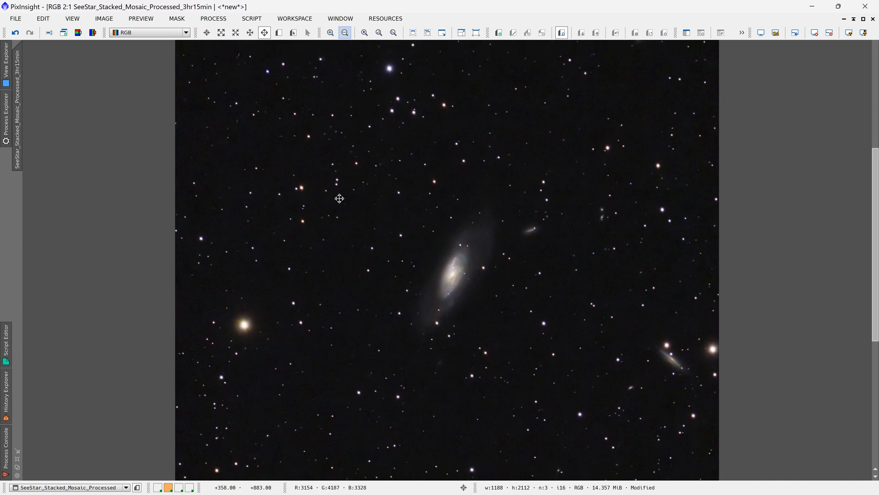
mouse_move(402, 178)
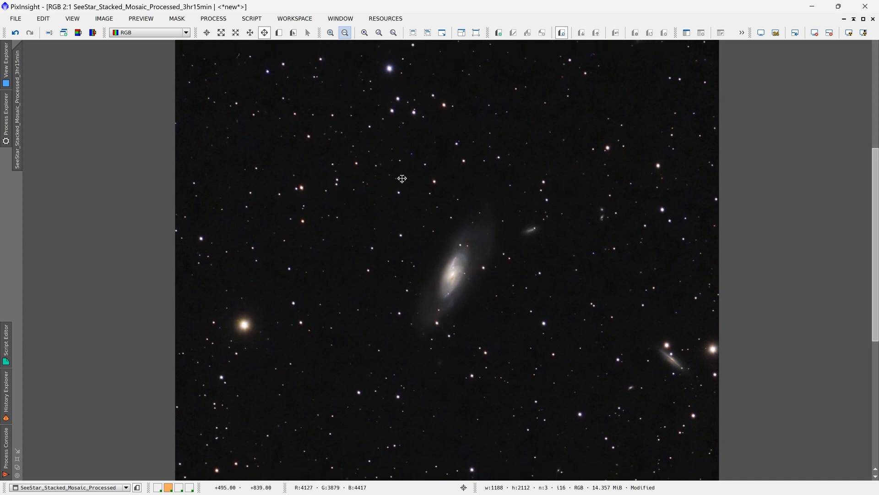
mouse_move(545, 342)
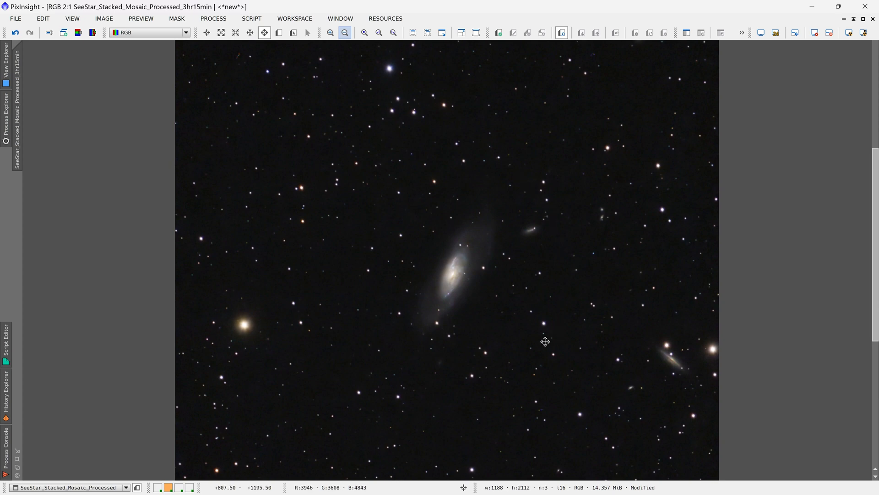
mouse_move(429, 298)
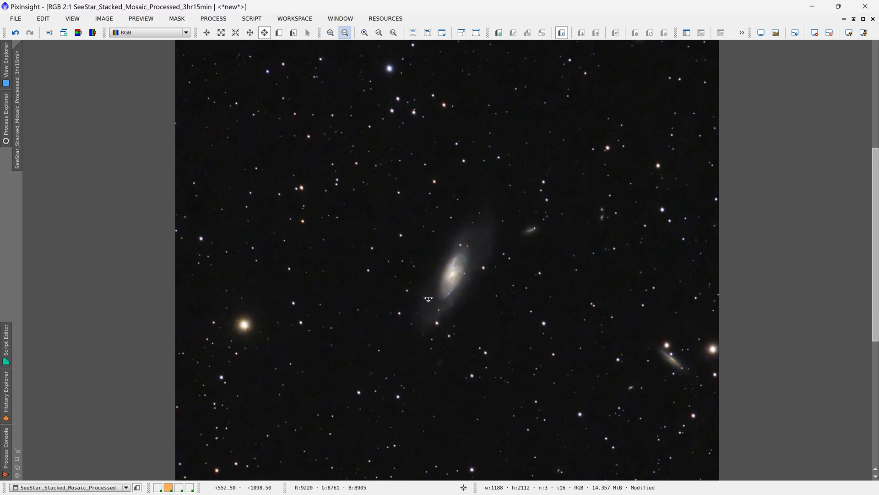
mouse_move(519, 95)
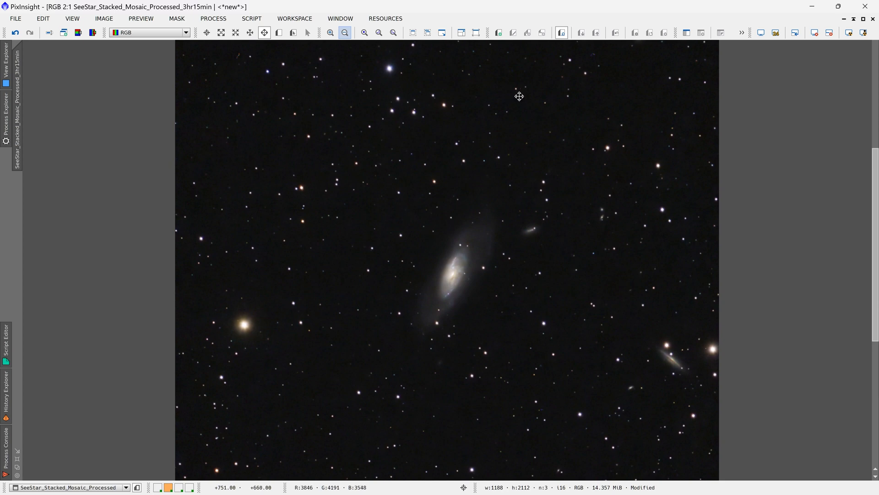
mouse_move(500, 162)
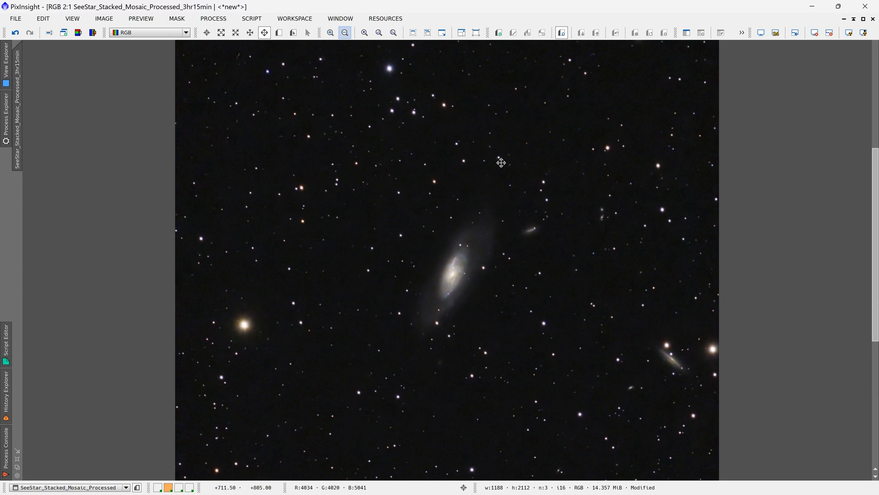
mouse_move(410, 260)
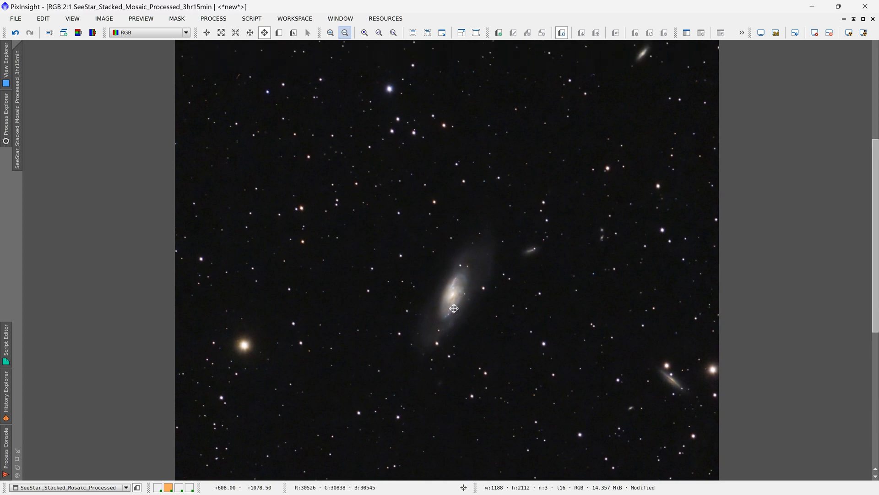
mouse_move(442, 283)
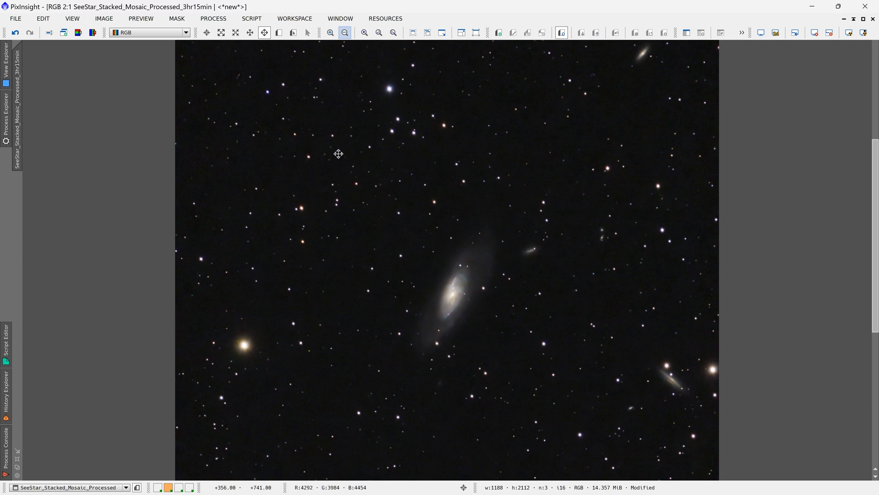
mouse_move(408, 327)
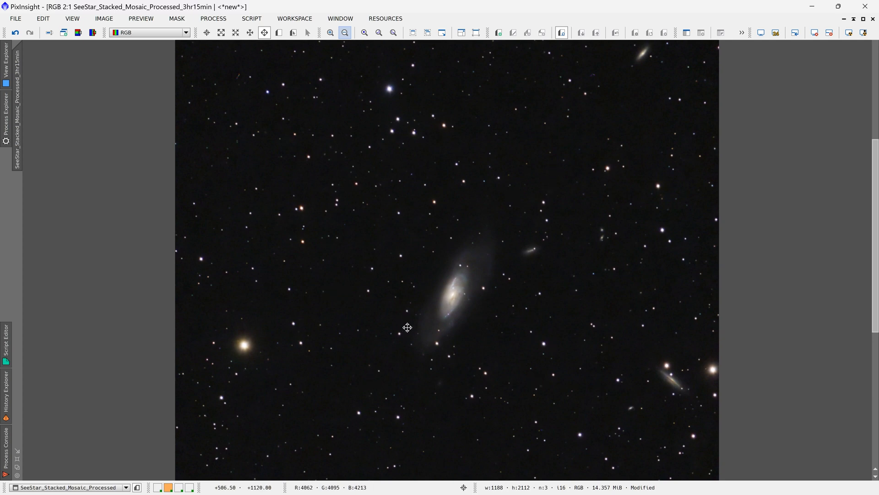